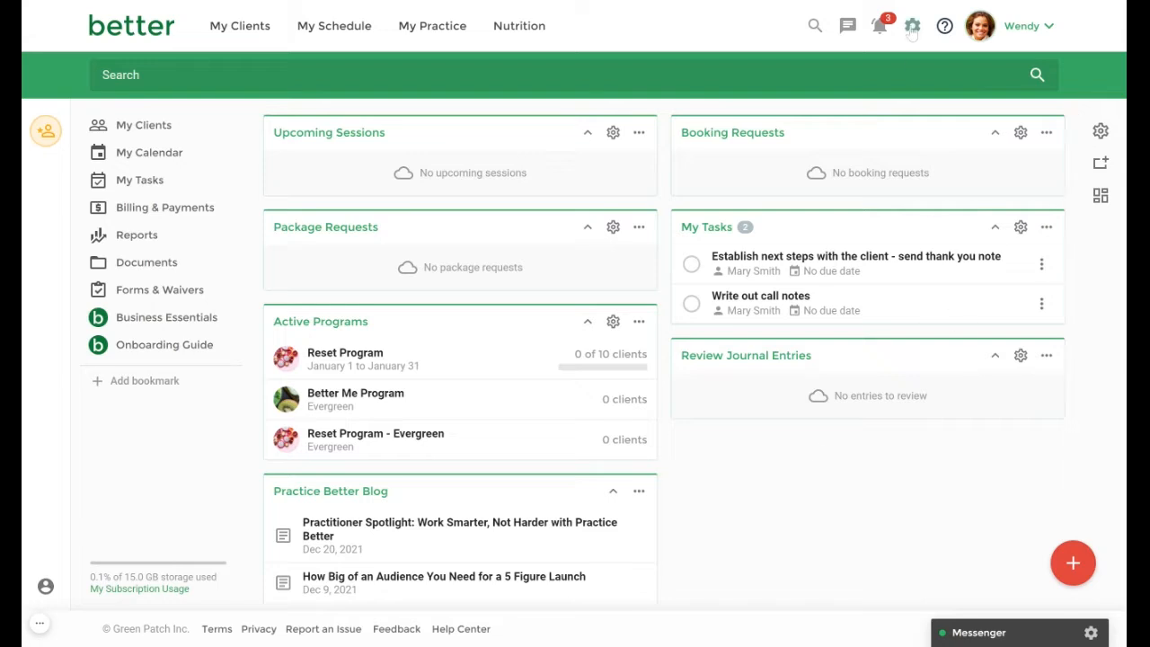
Step: Reach the Invoices & Payments settings from the profile menu, showing HST 13% default in CAD
click(913, 25)
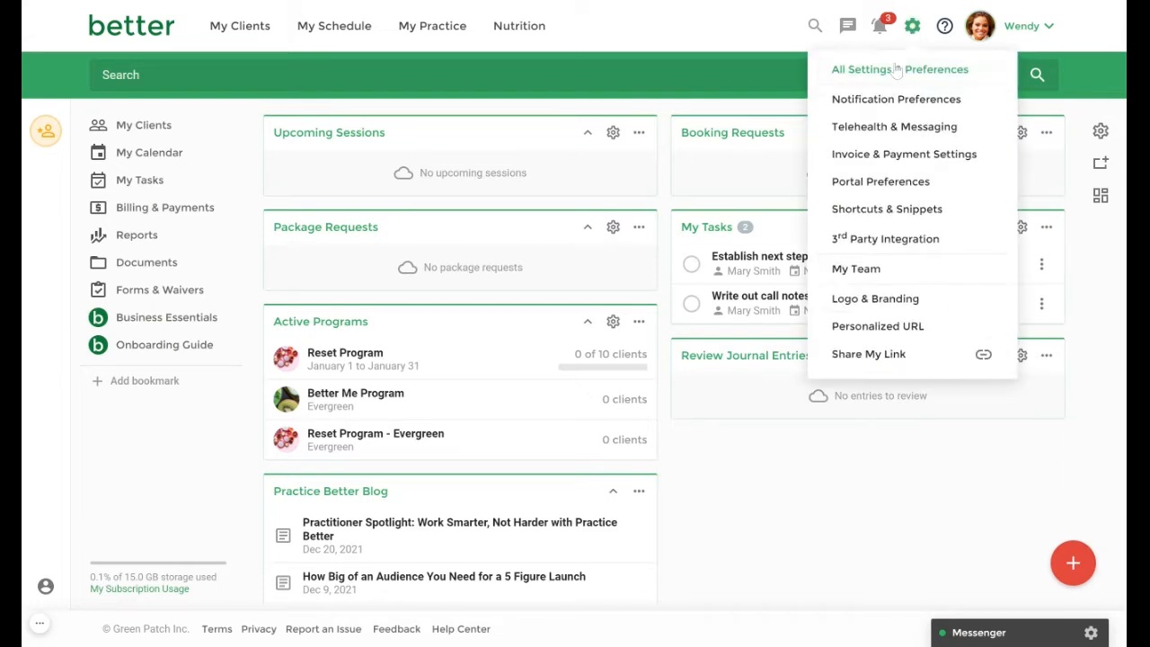
mouse_move(903, 155)
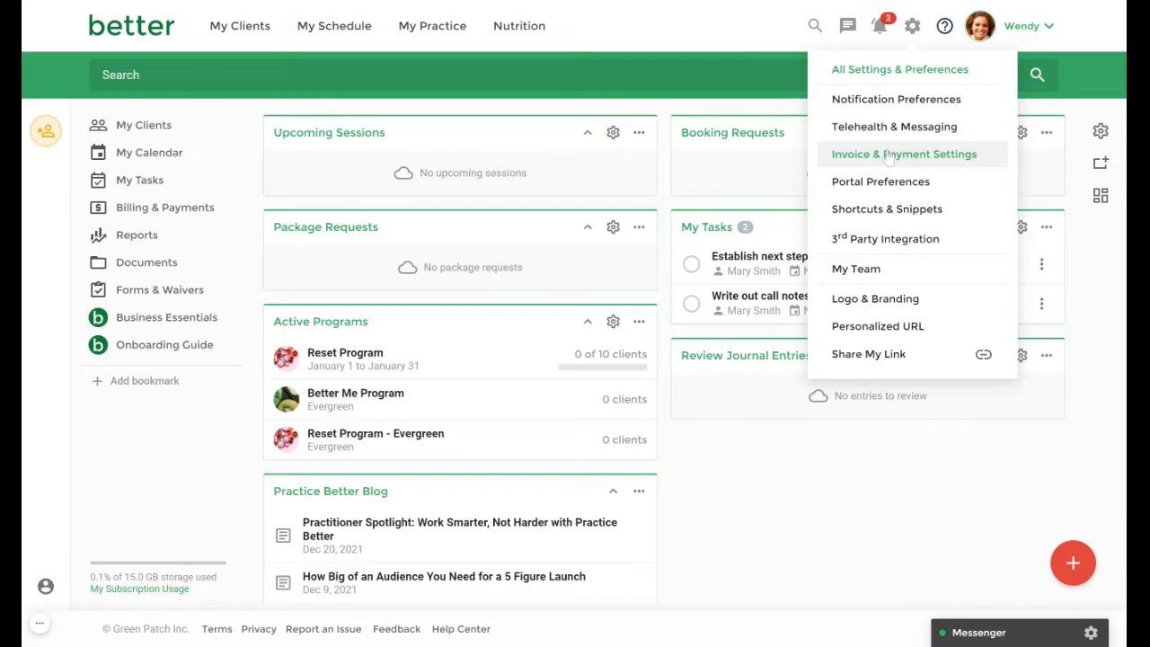
click(904, 154)
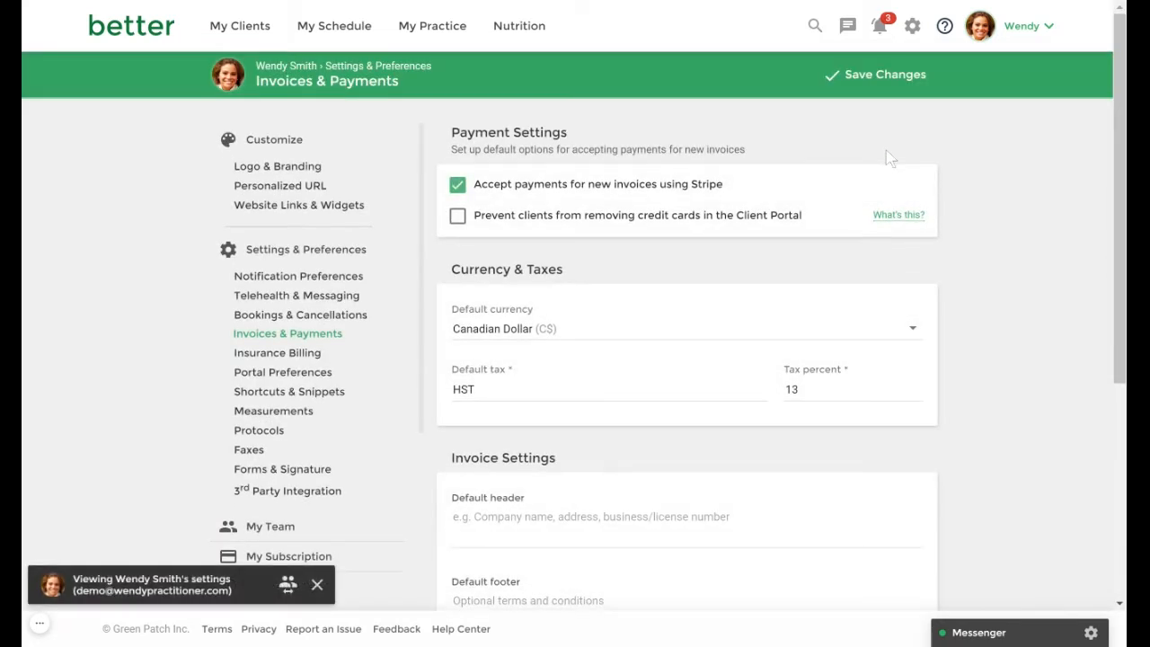
Step: Go to the Billing & Payments invoices list showing the client's four existing invoices
click(316, 583)
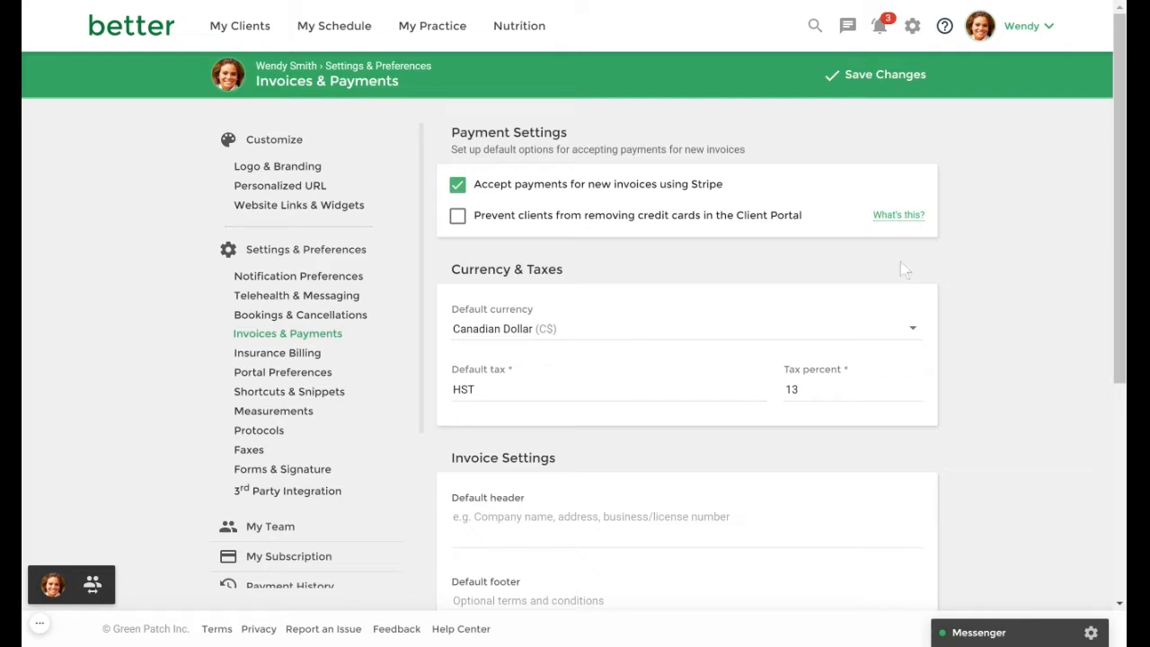
mouse_move(866, 312)
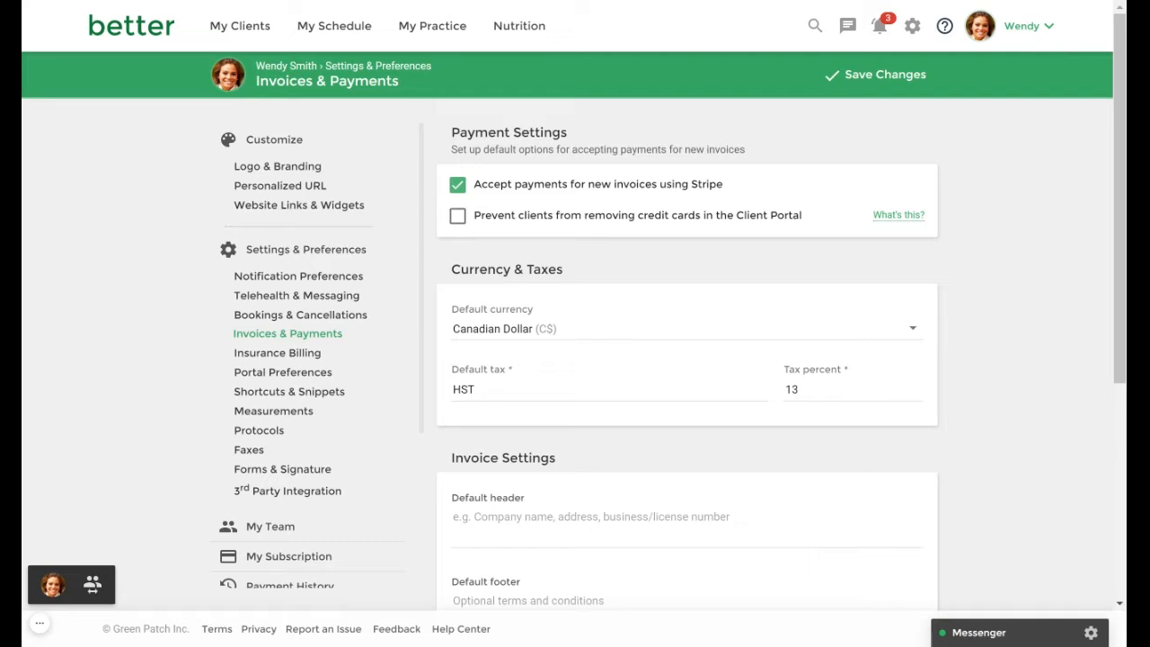
mouse_move(879, 273)
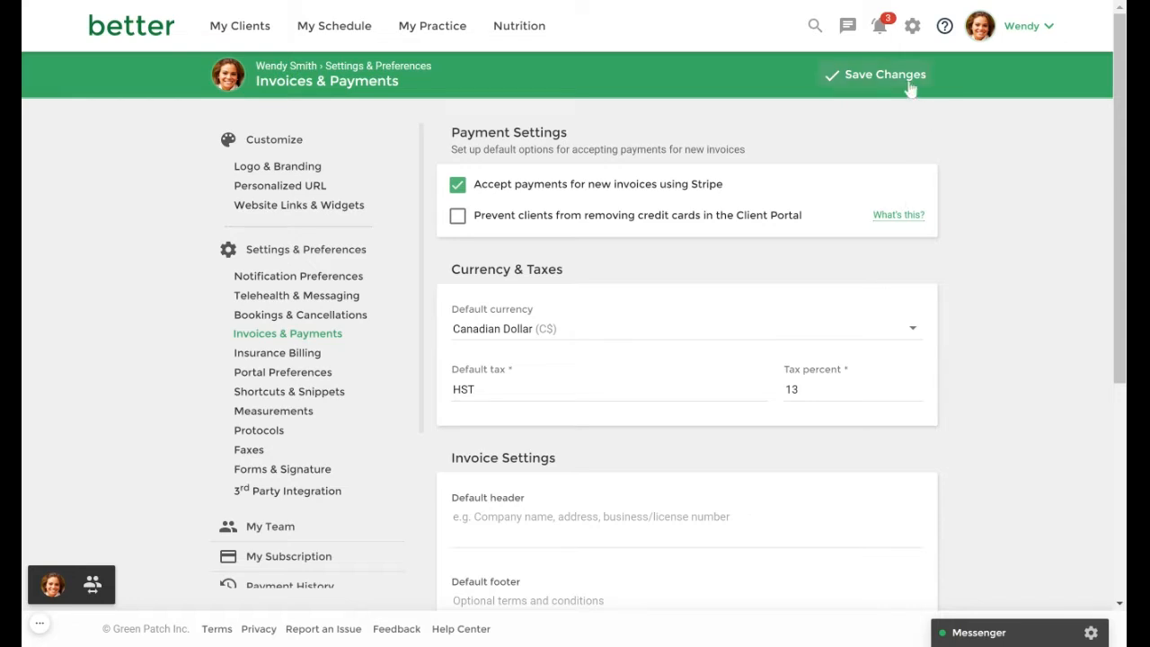
mouse_move(909, 88)
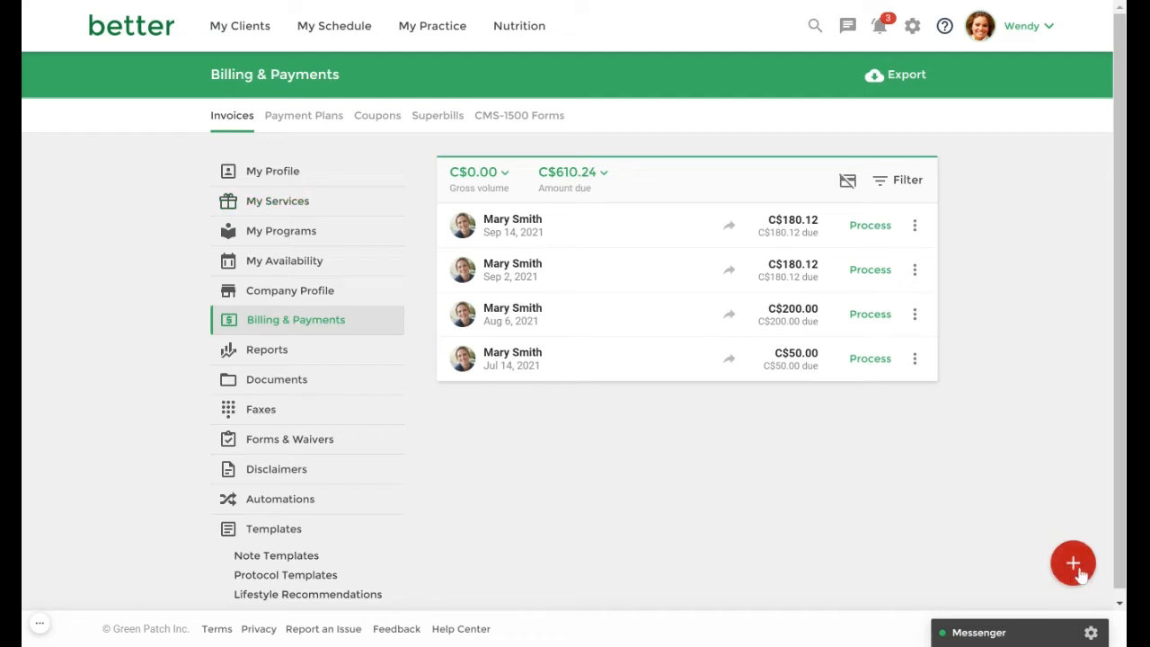
Step: Create a new invoice from the first team member addressed to the first client, Mary Smith
click(1073, 564)
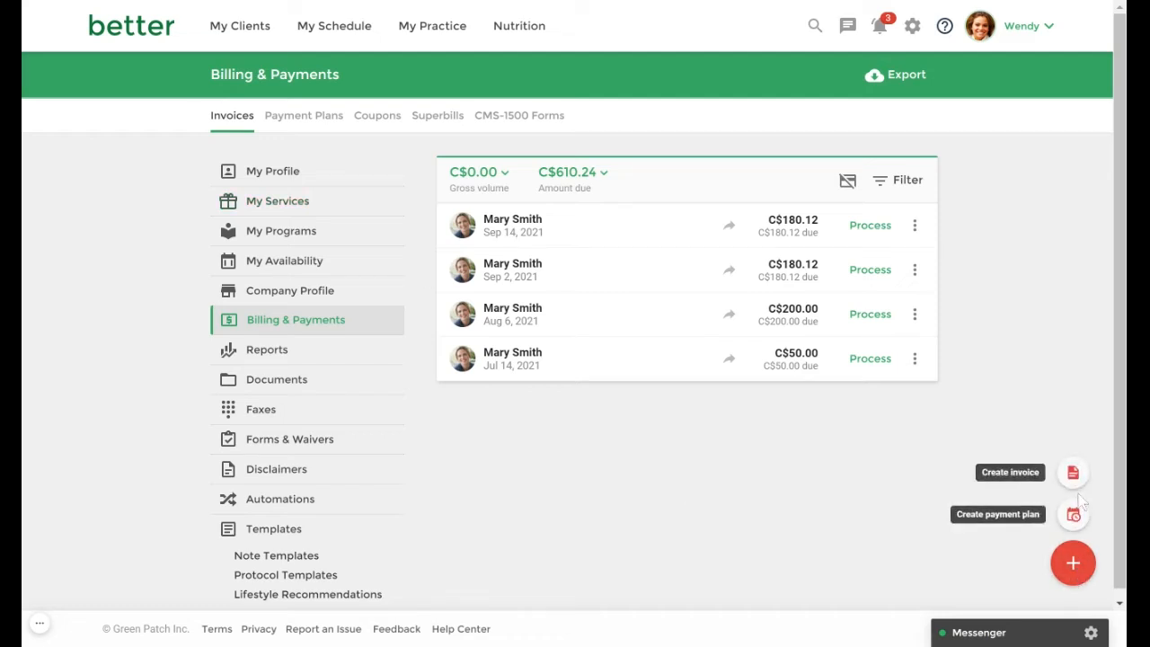
click(1073, 471)
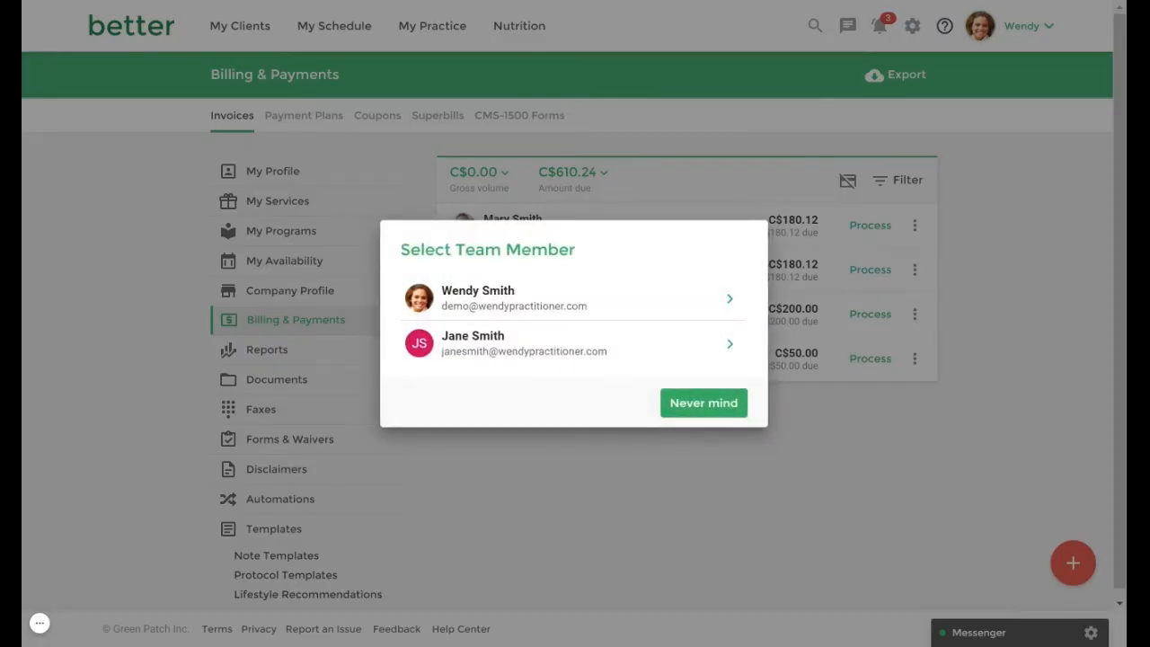
mouse_move(801, 369)
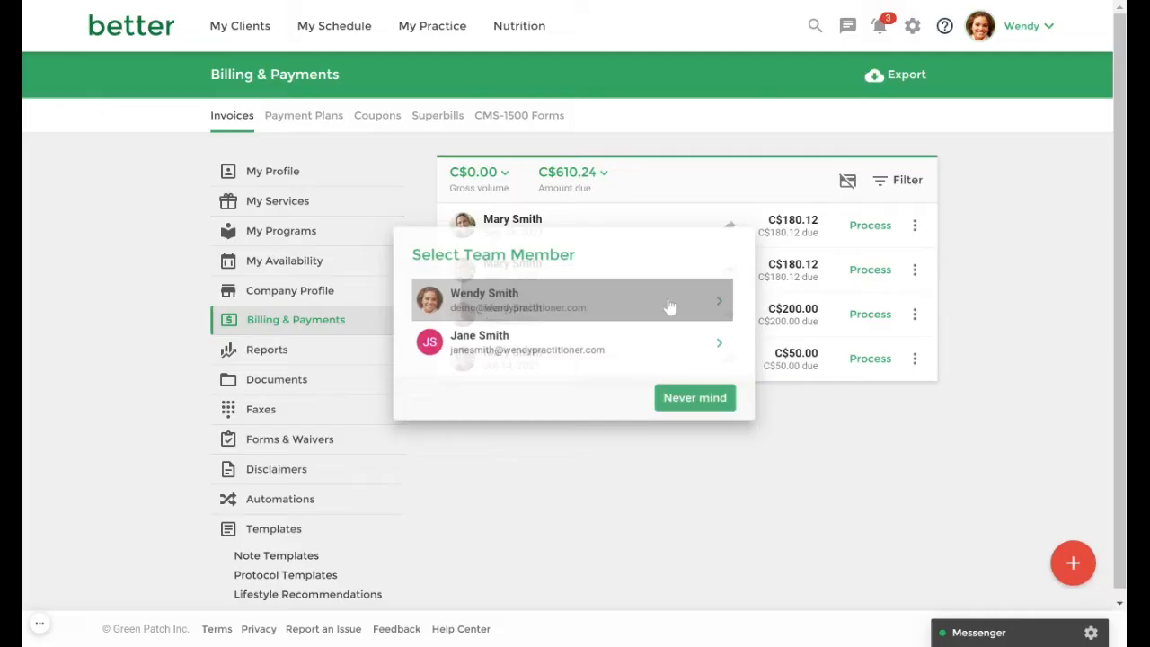
click(571, 299)
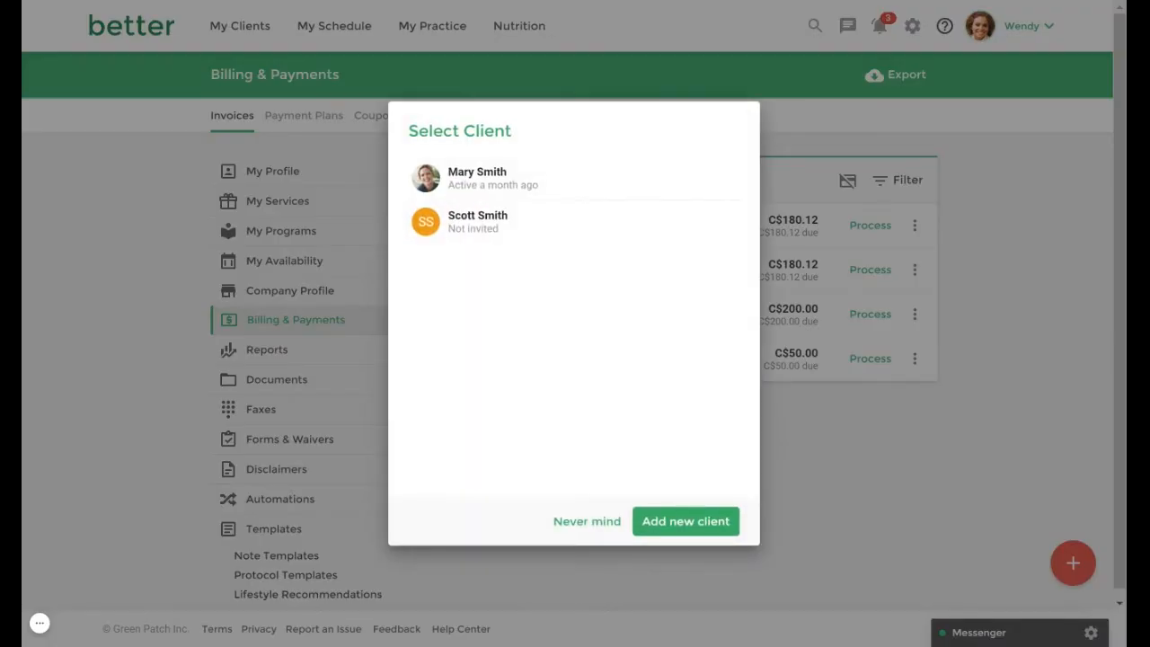
click(478, 177)
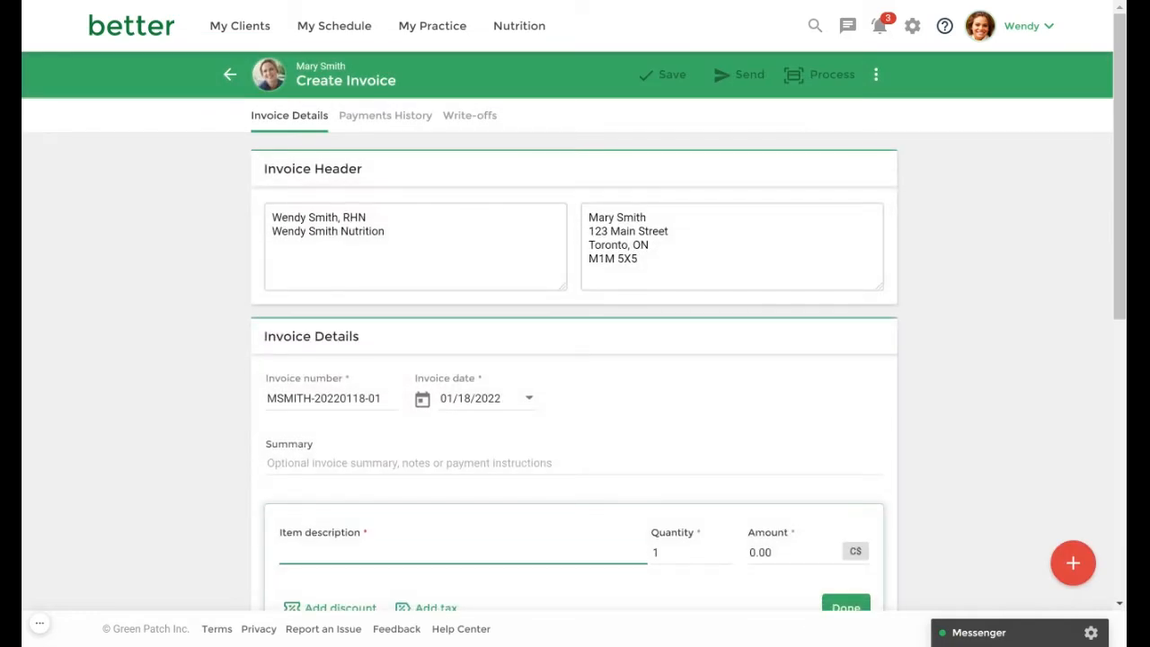
mouse_move(458, 453)
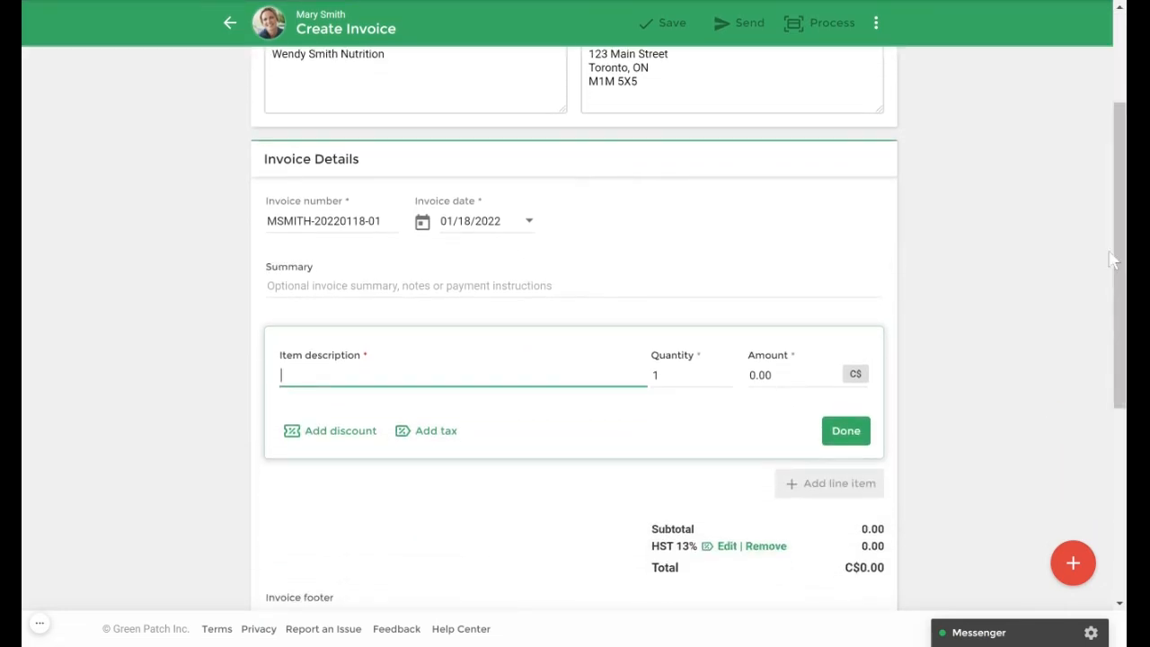
Step: Add a B-Complex SAP line item, quantity 1 at 23.48, totalling C$26.53 with HST
text(b0)
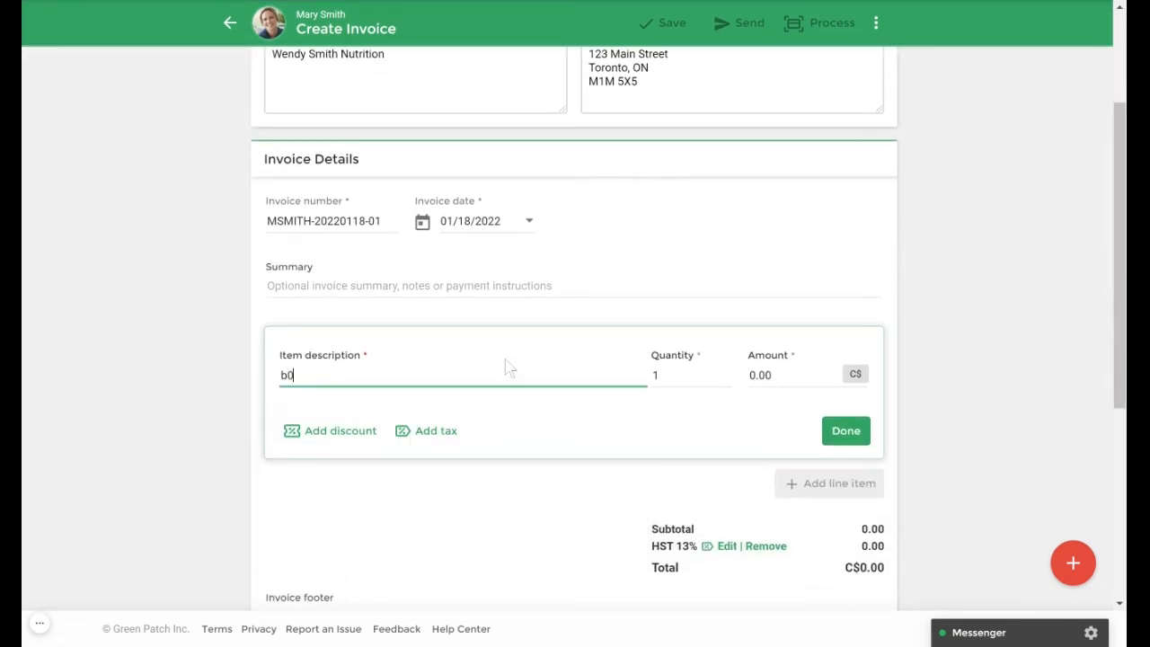
text(b-)
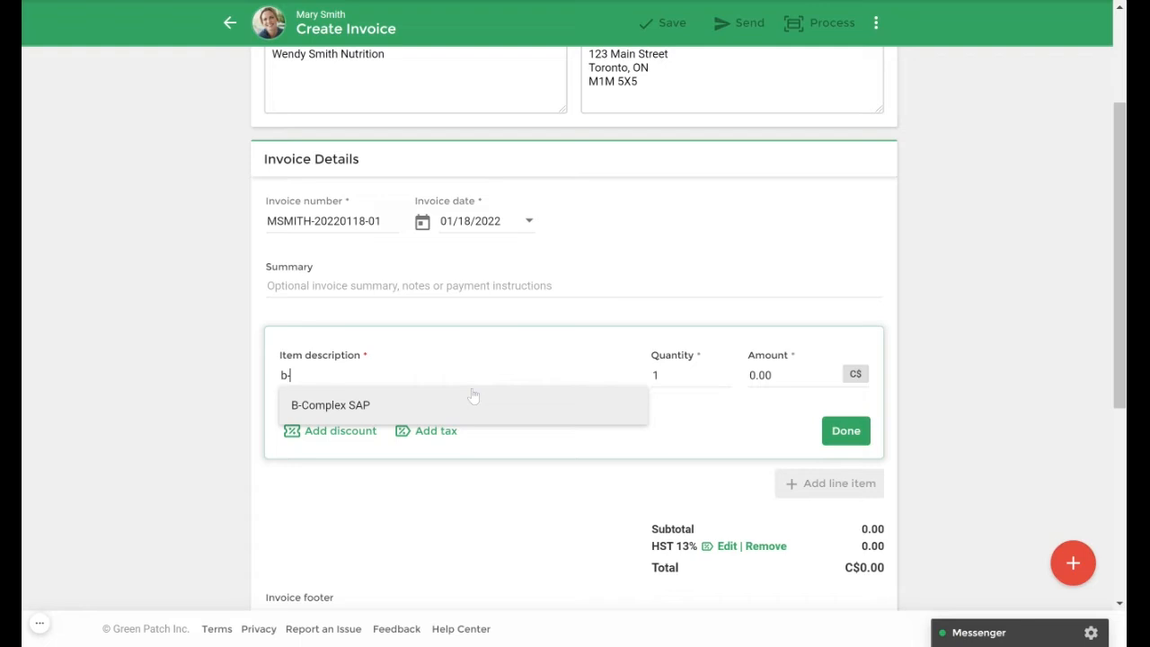
click(331, 406)
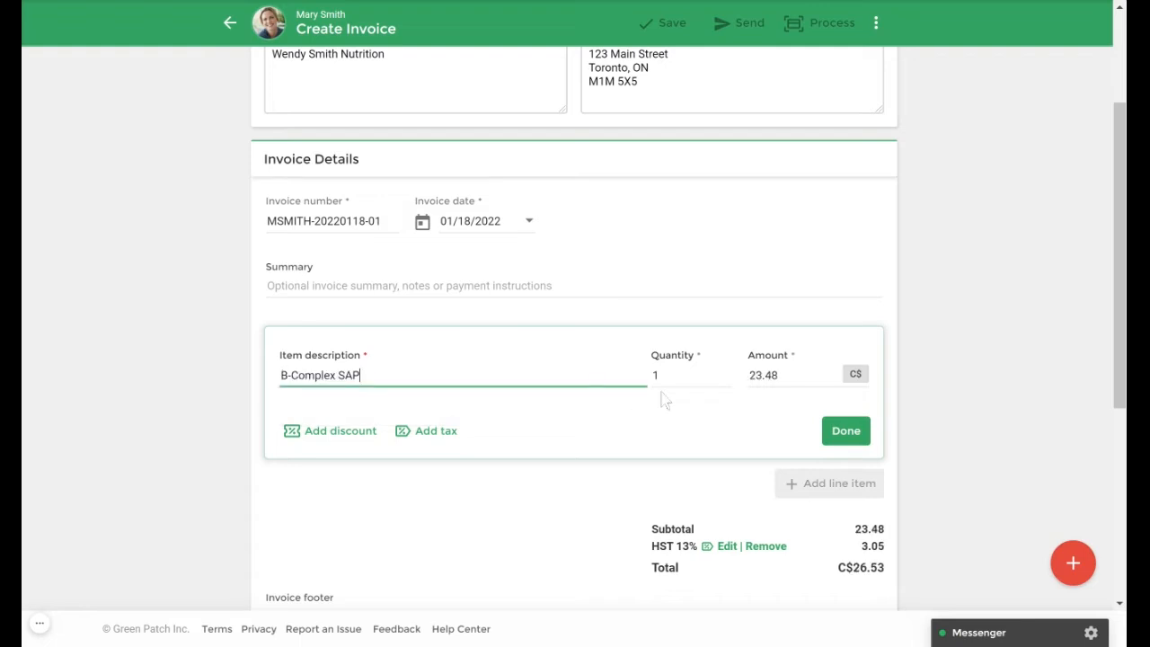
mouse_move(856, 557)
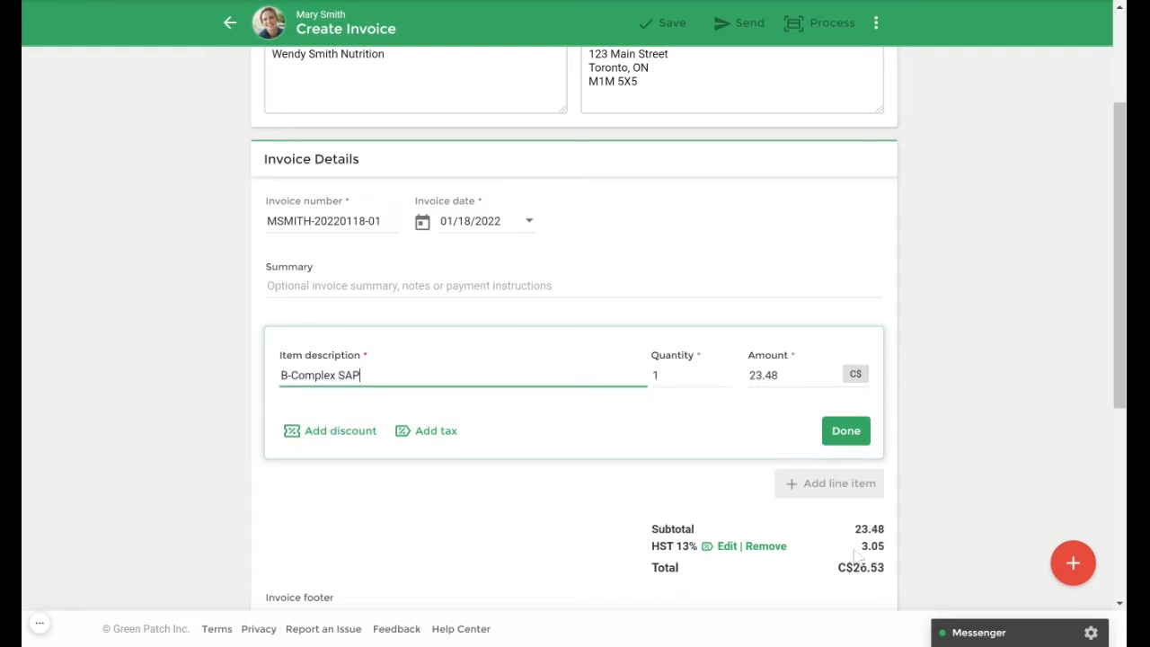
mouse_move(844, 431)
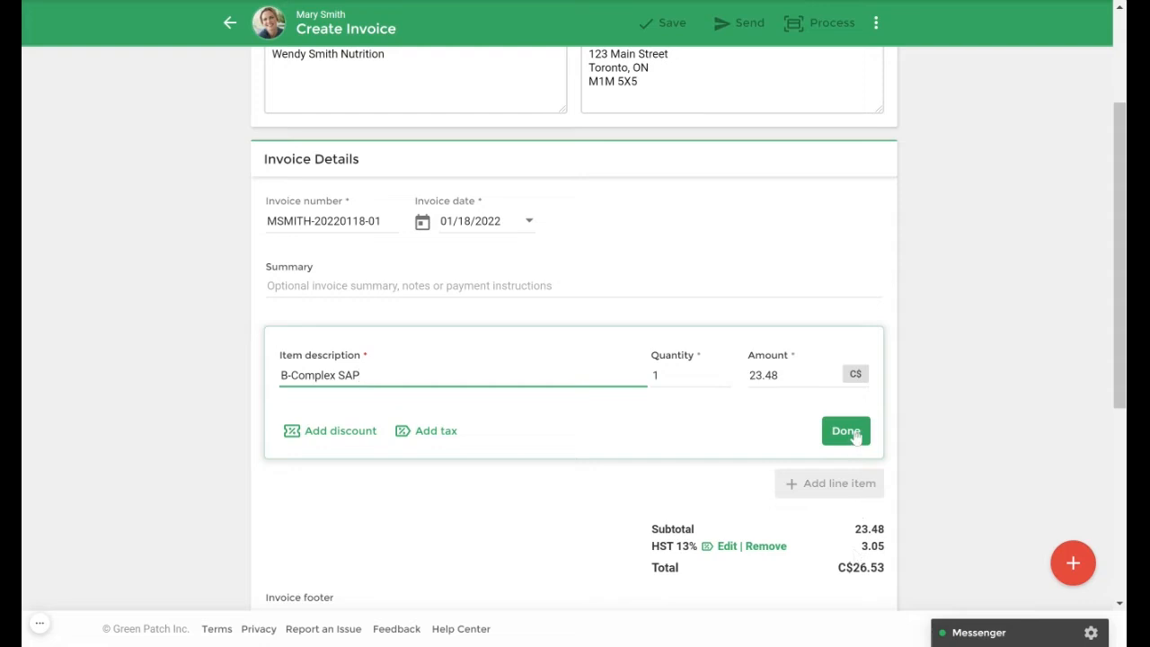
click(845, 432)
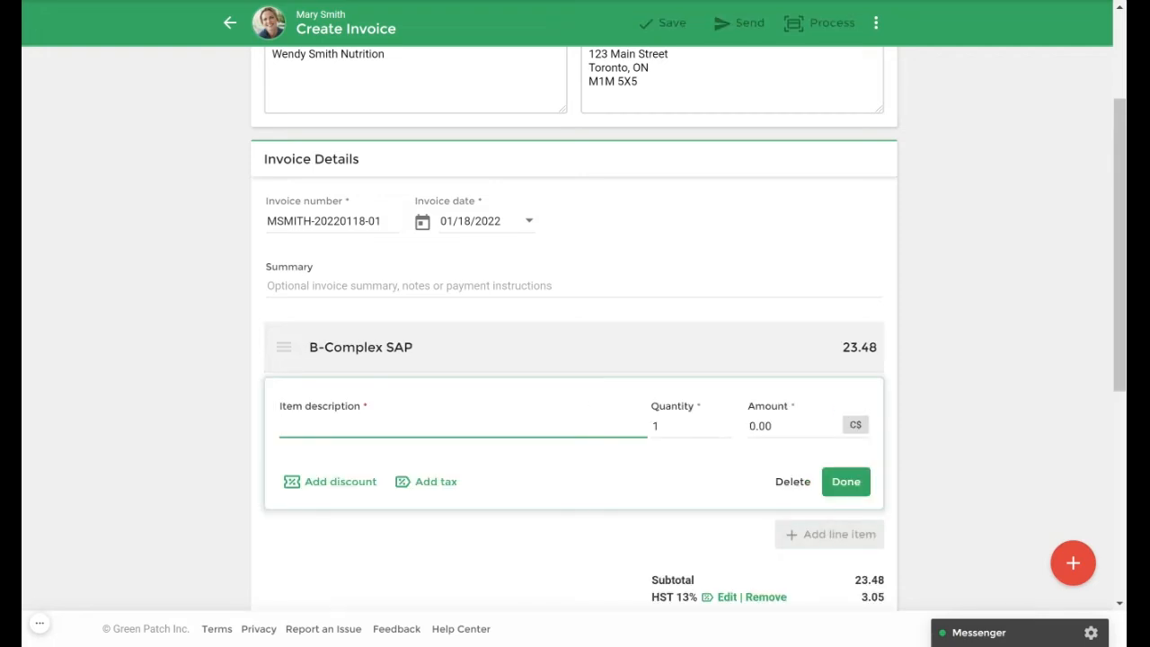
Step: Add a Nutrition and You E-Book line item at 25.00 and start adding a tax to it
text(nu)
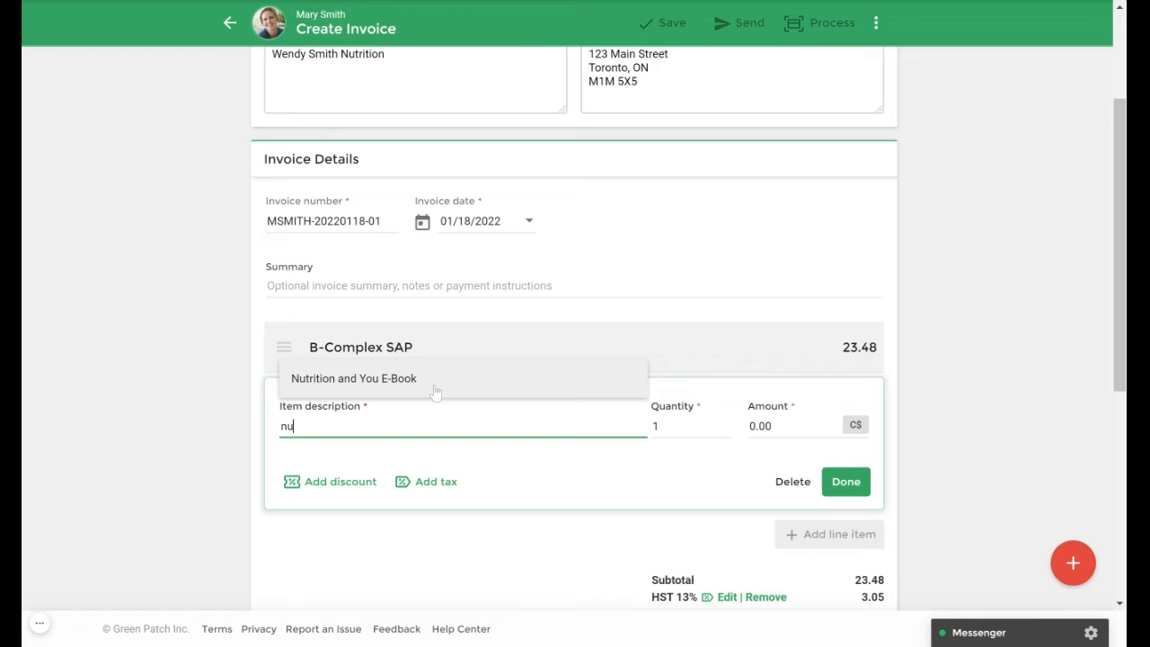
click(352, 377)
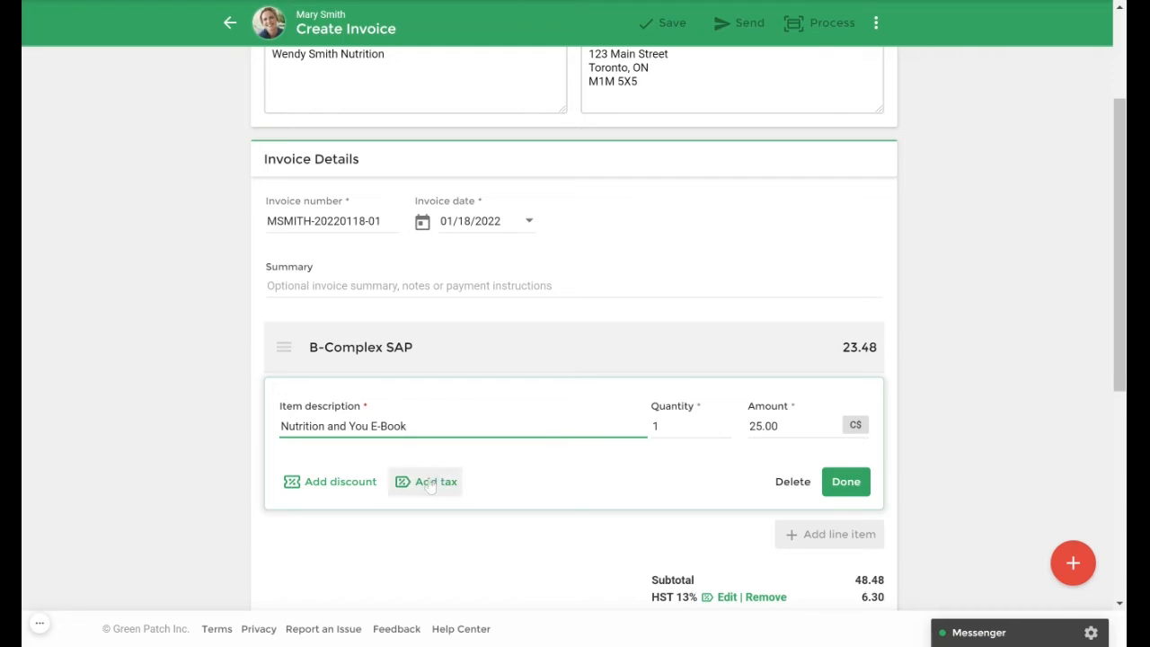
click(434, 481)
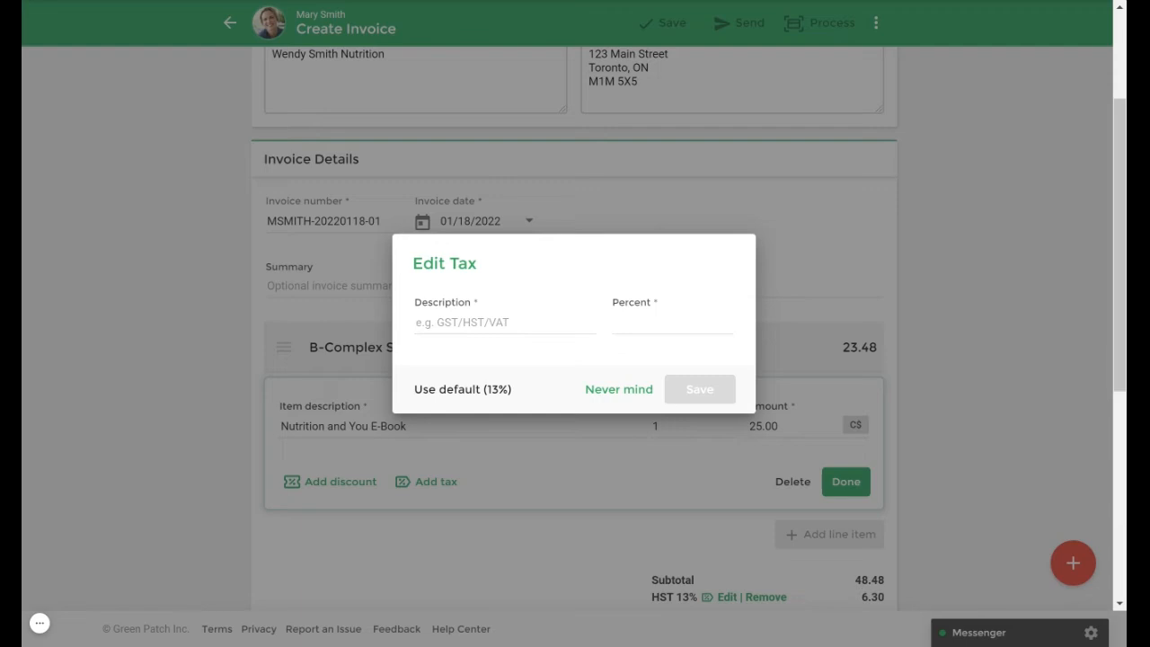
Step: Save a tax named 'Custom Tax Rate' at 5% on the E-Book line item
text(Cus)
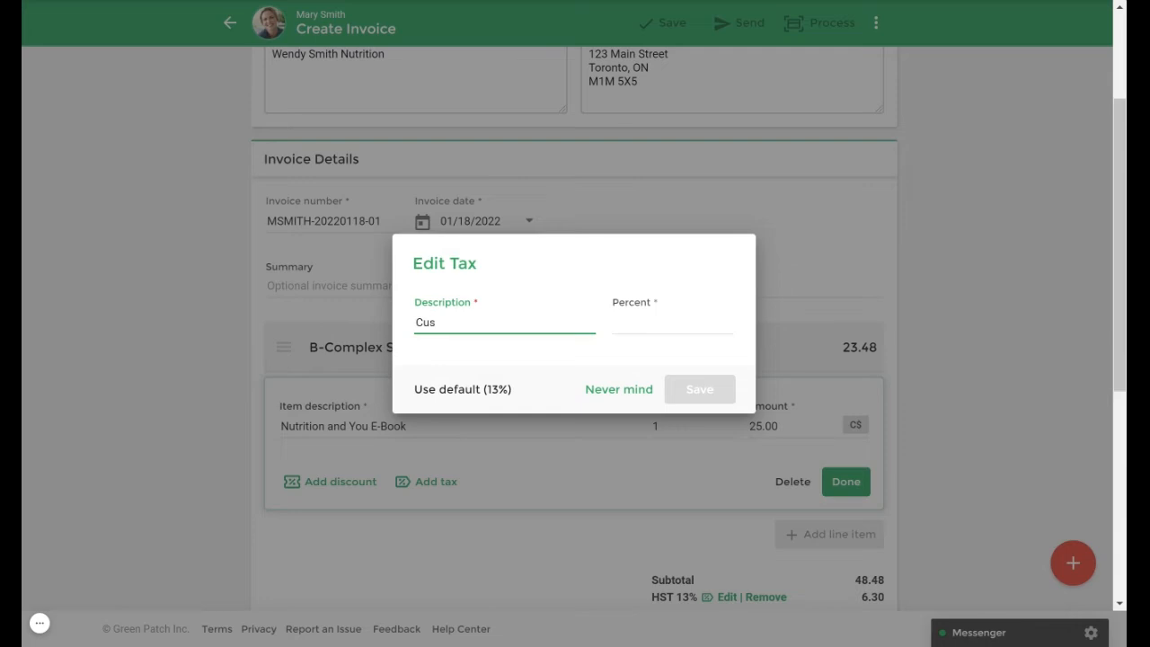
text(Custom Tax Rate)
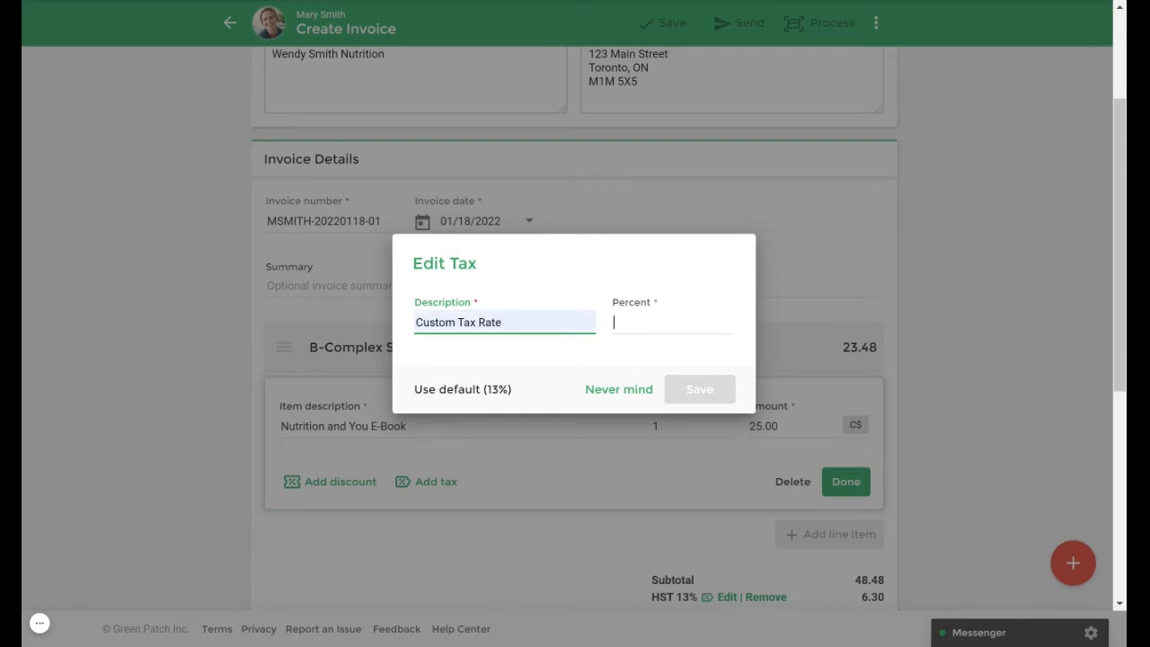
text(5)
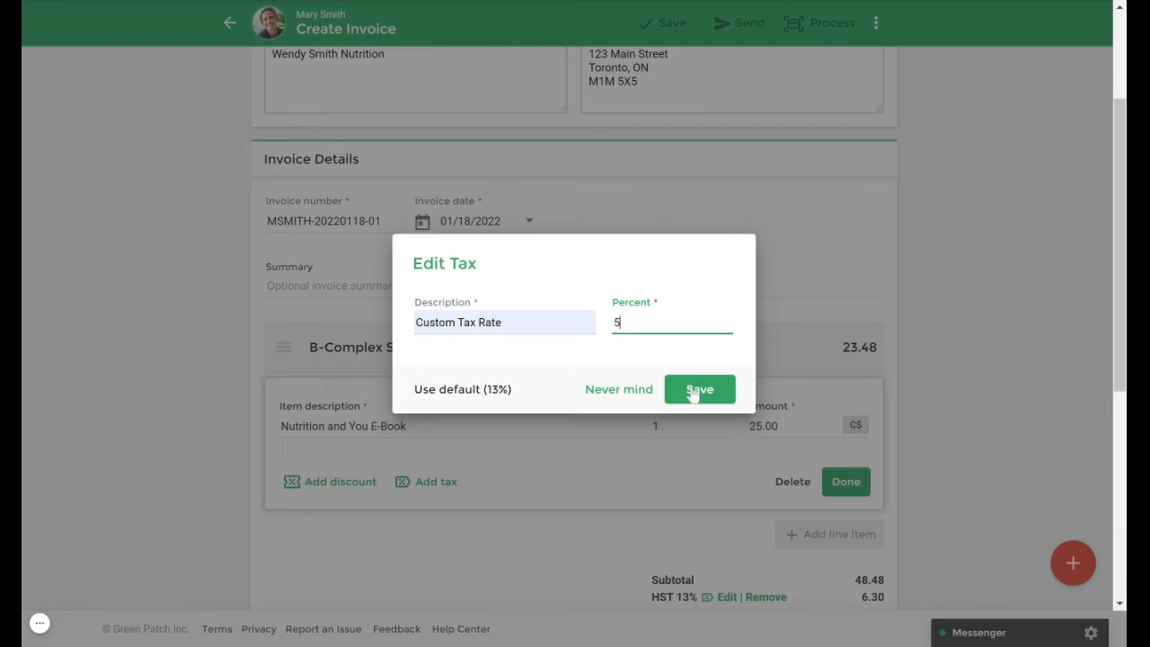
click(699, 388)
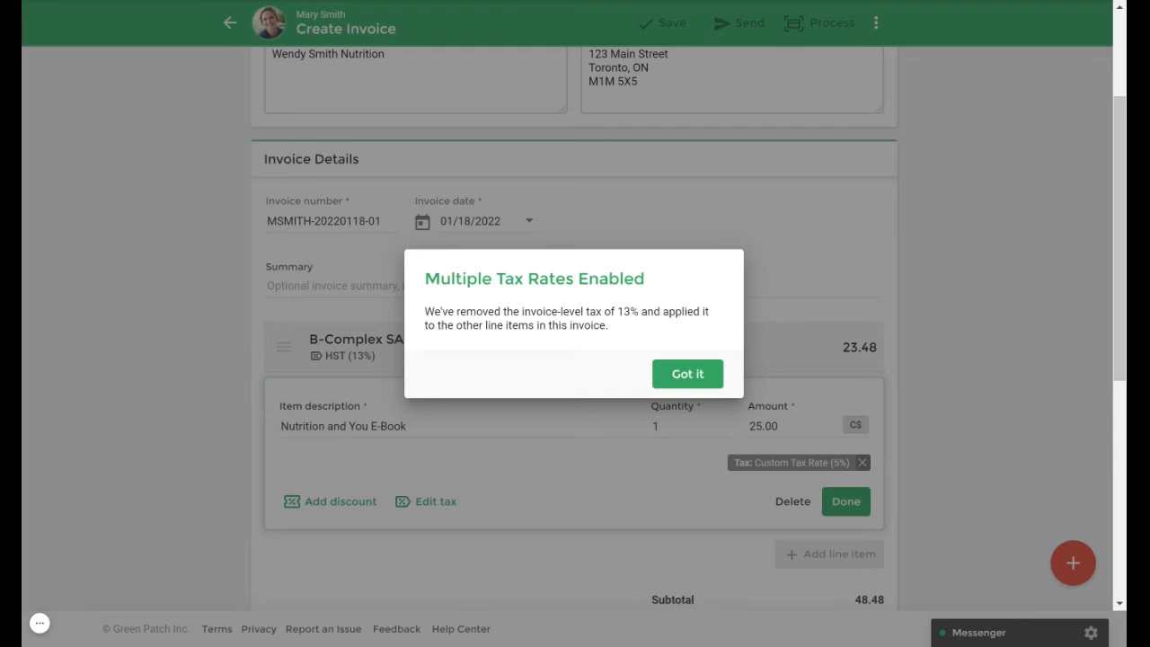
Step: Acknowledge the multiple tax rates notice and finish the E-Book item, total C$52.78
click(686, 372)
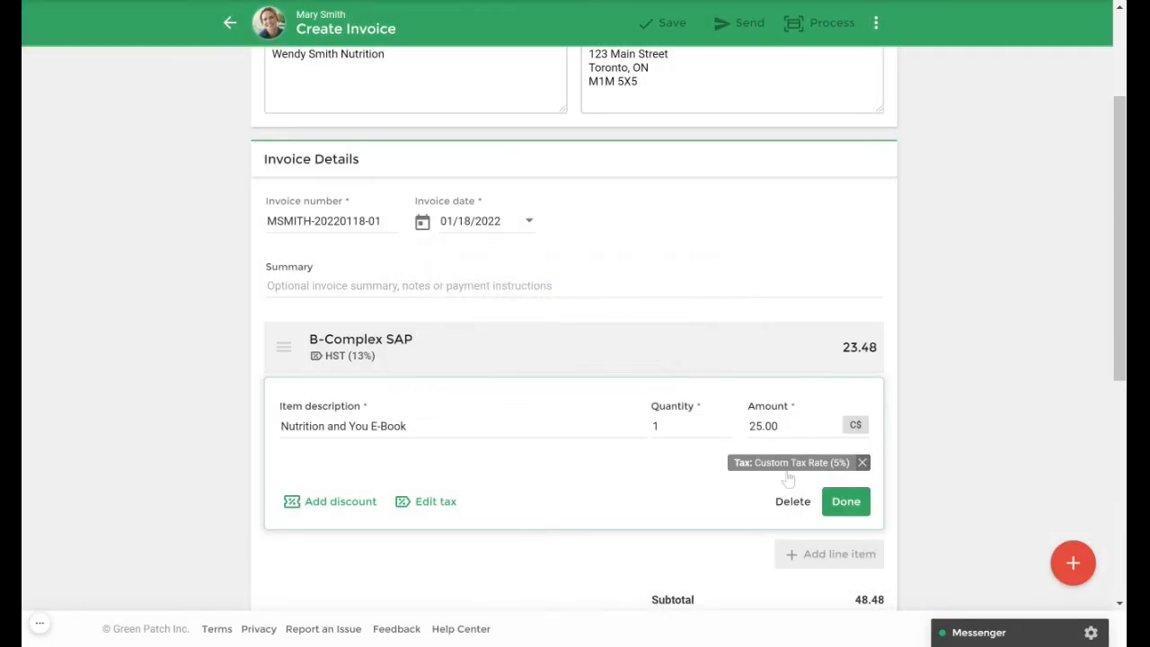
click(844, 501)
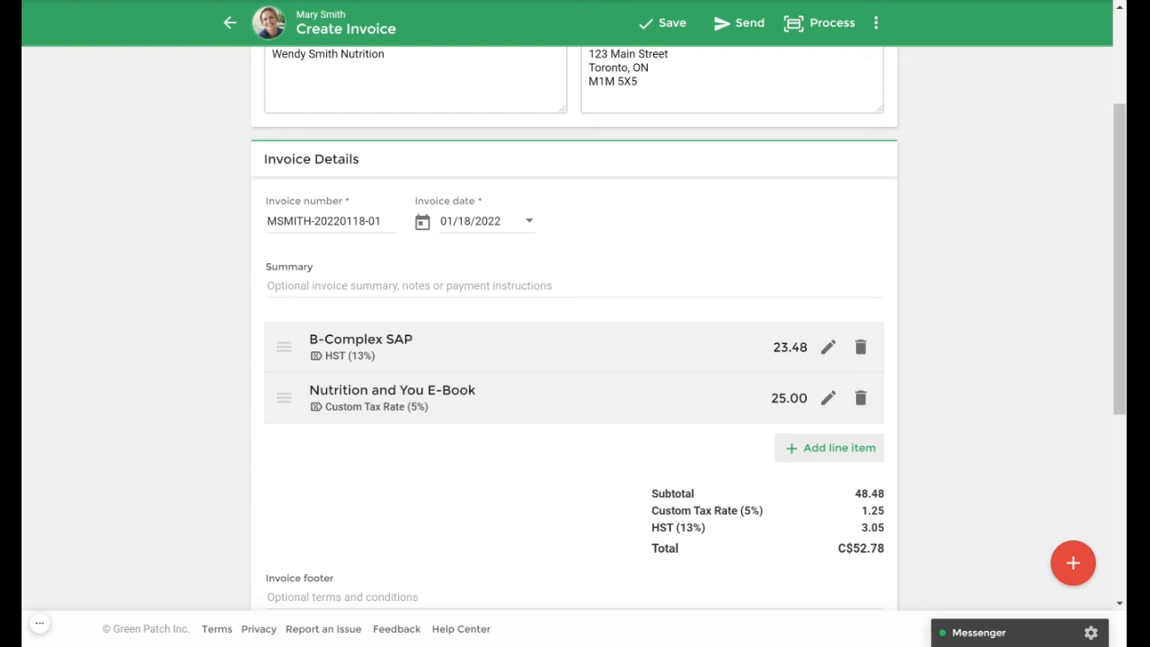
Step: Review the invoice and send it, bringing up the send confirmation for C$52.78
scroll(down, 3)
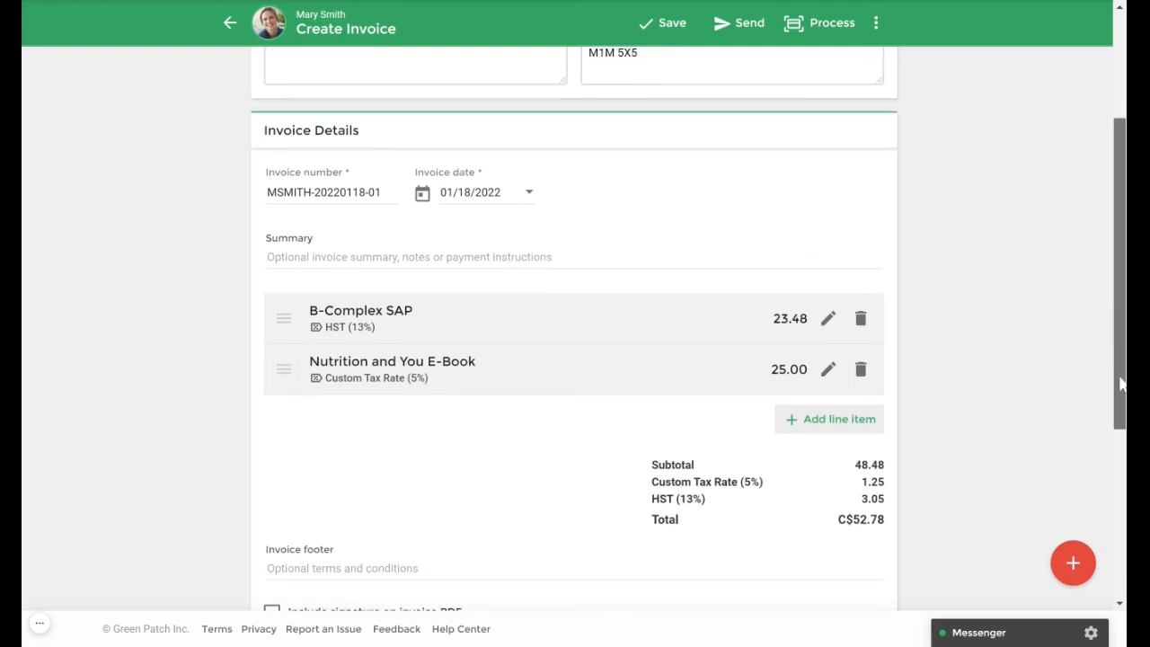
scroll(down, 3)
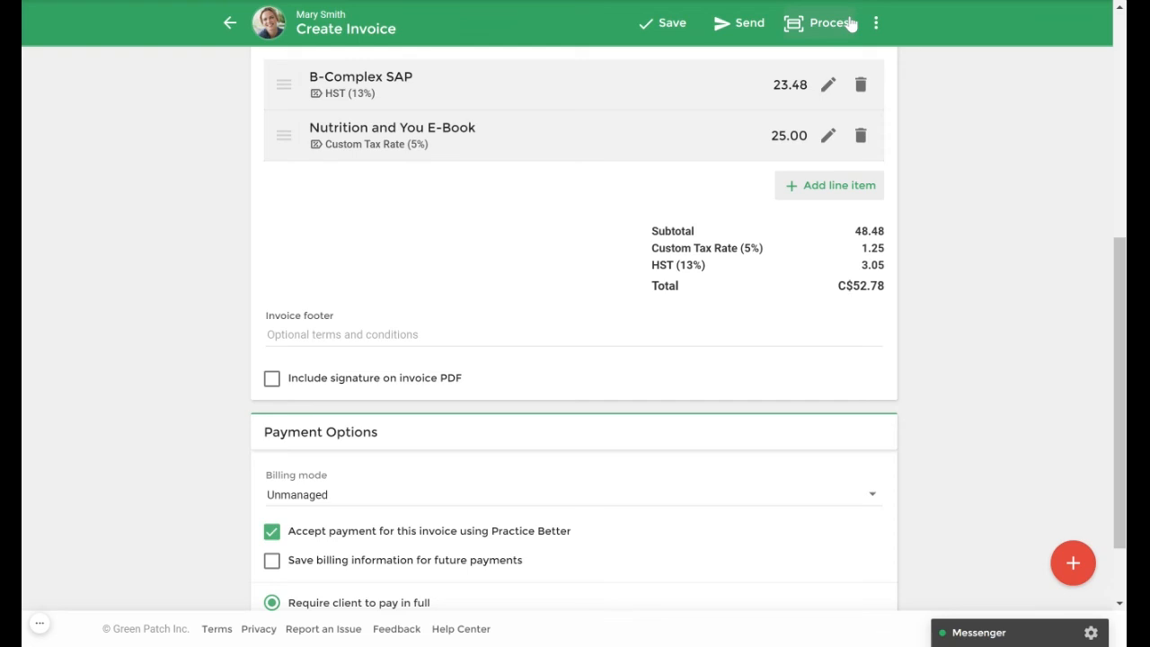
mouse_move(736, 22)
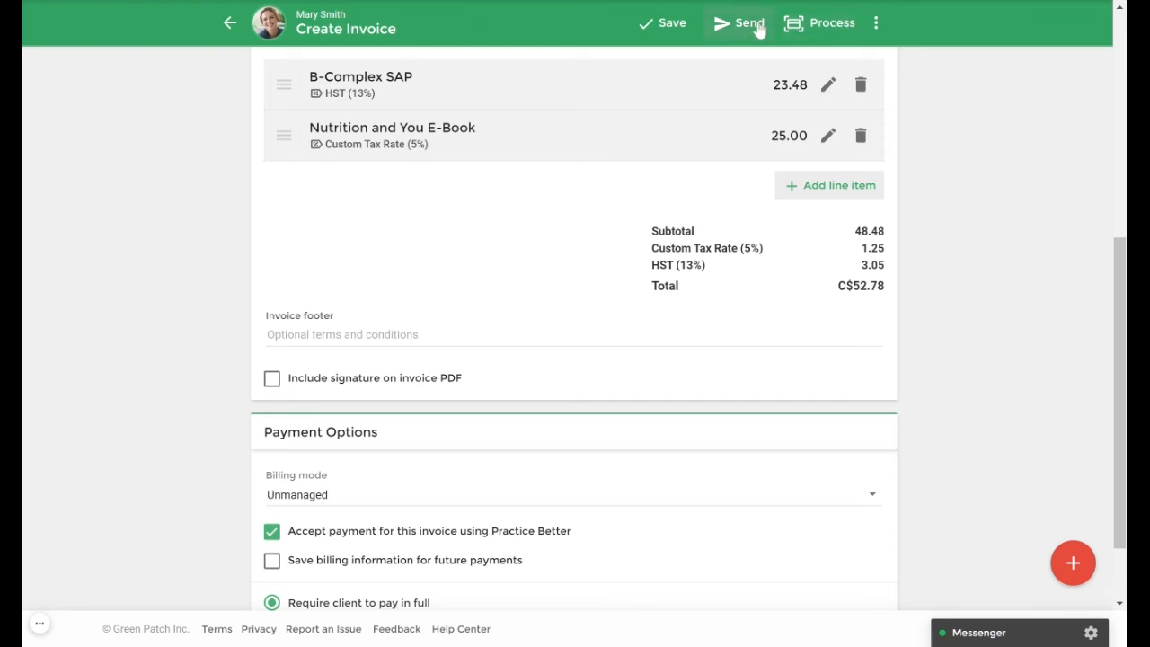
click(739, 21)
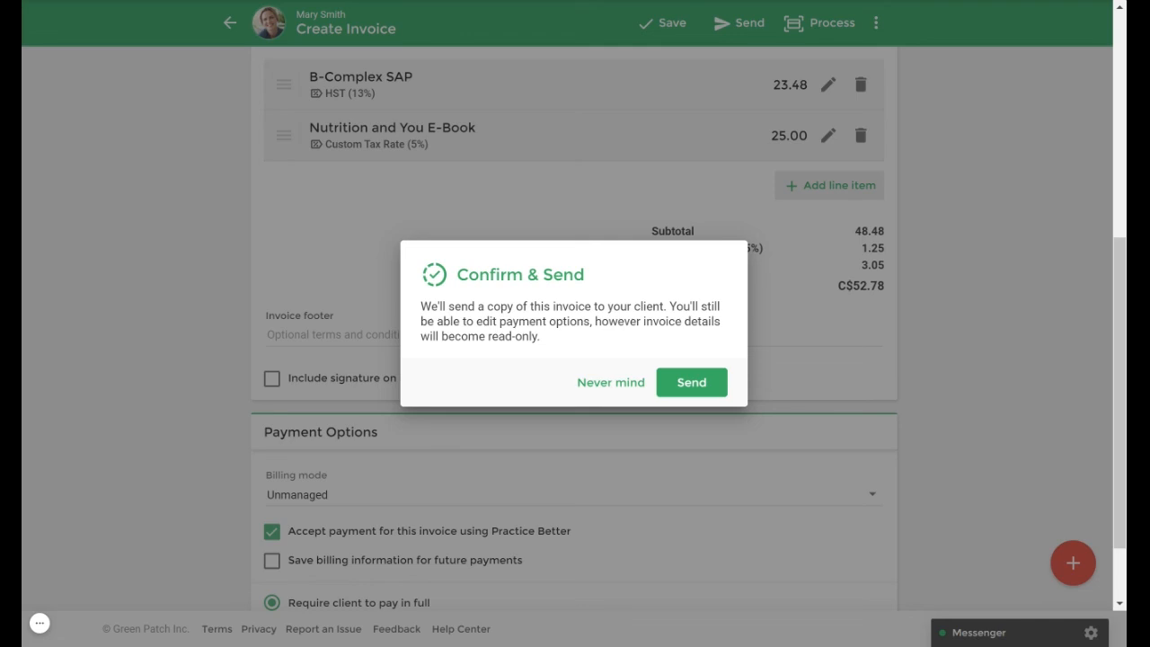
click(690, 381)
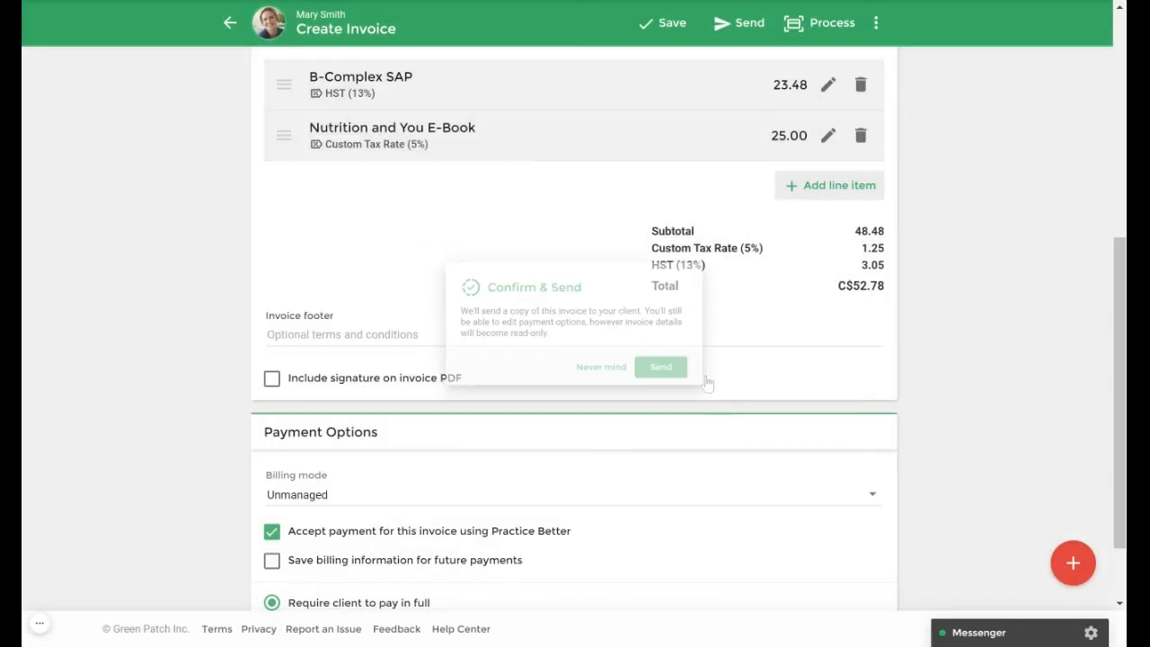
click(661, 366)
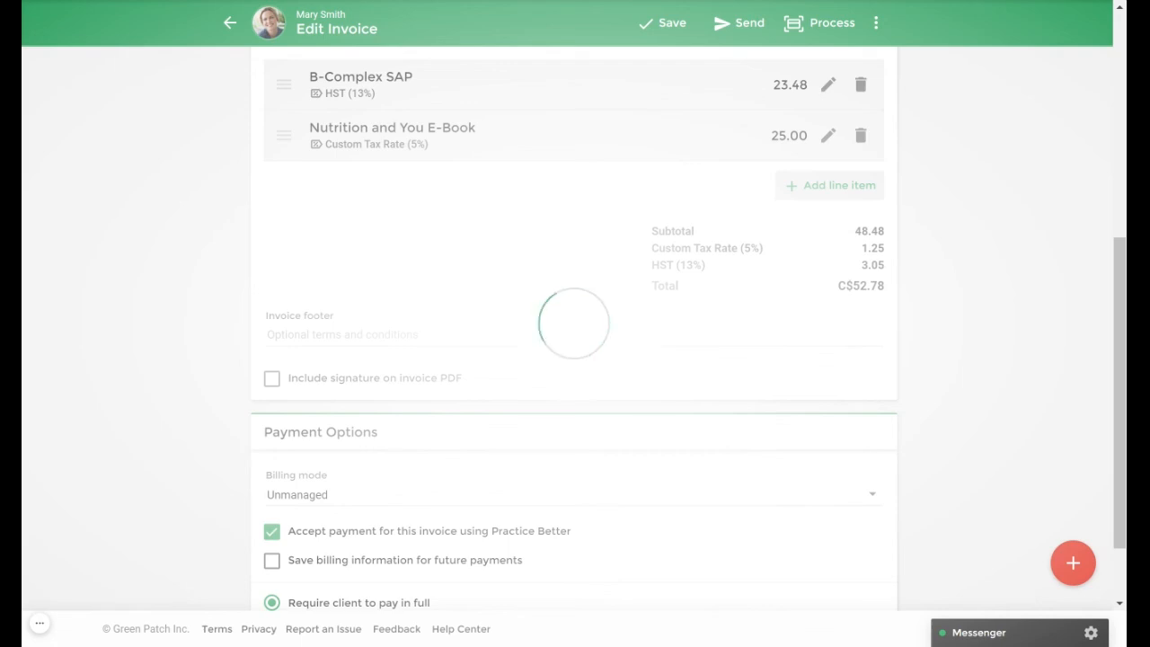
click(736, 21)
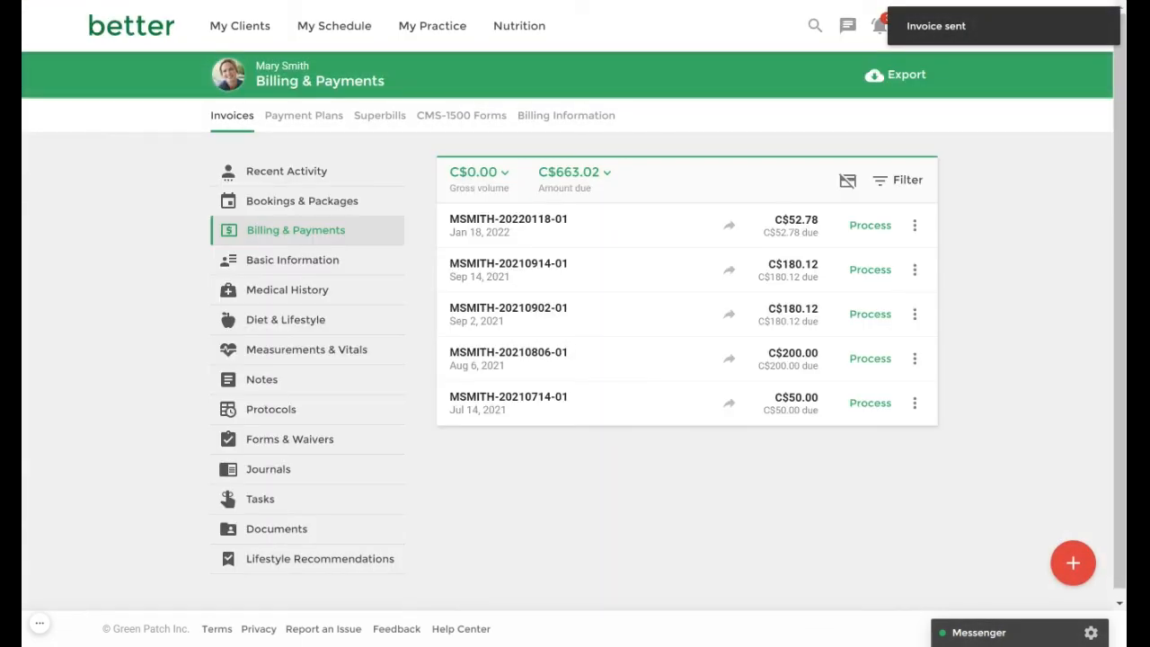